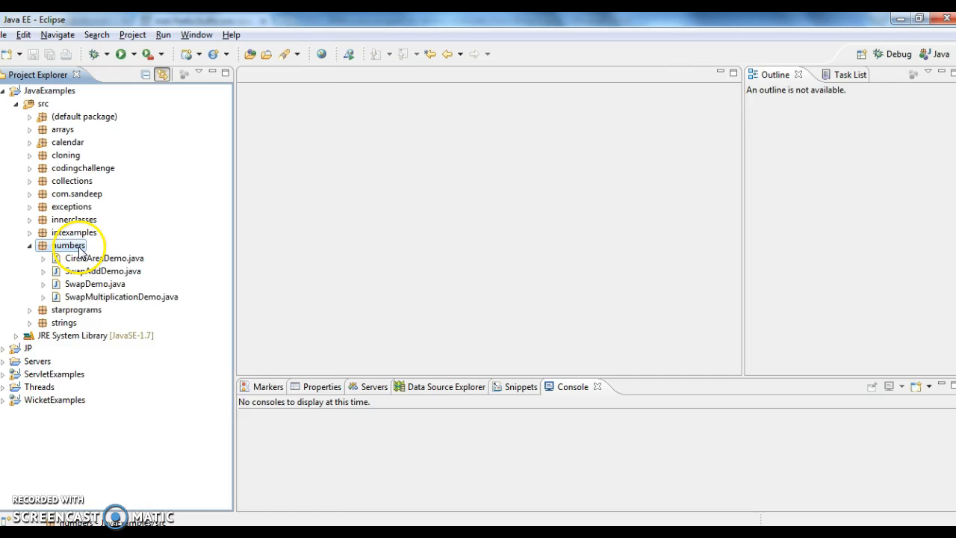
# Create a new Java class named AreaDemo in the numbers package
pyautogui.rightClick(69, 245)
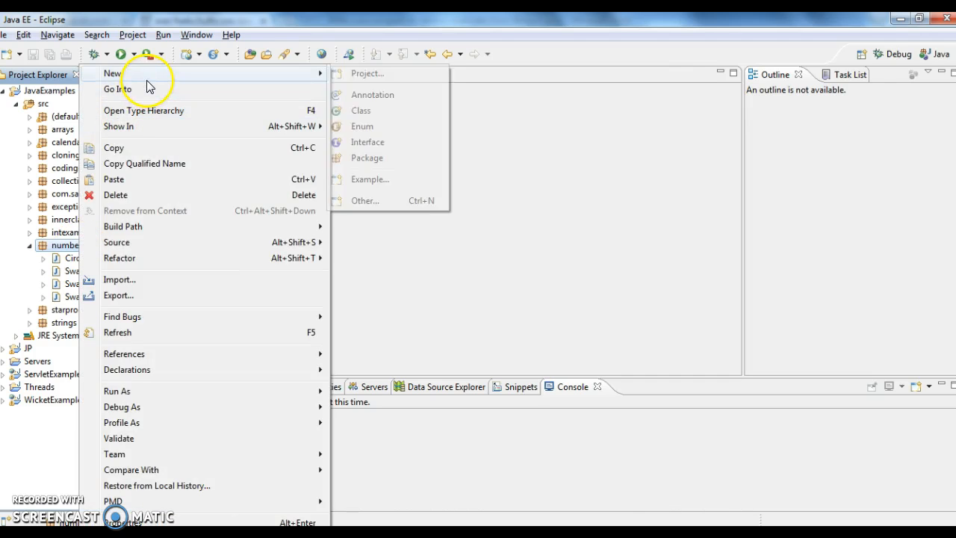
pyautogui.click(361, 111)
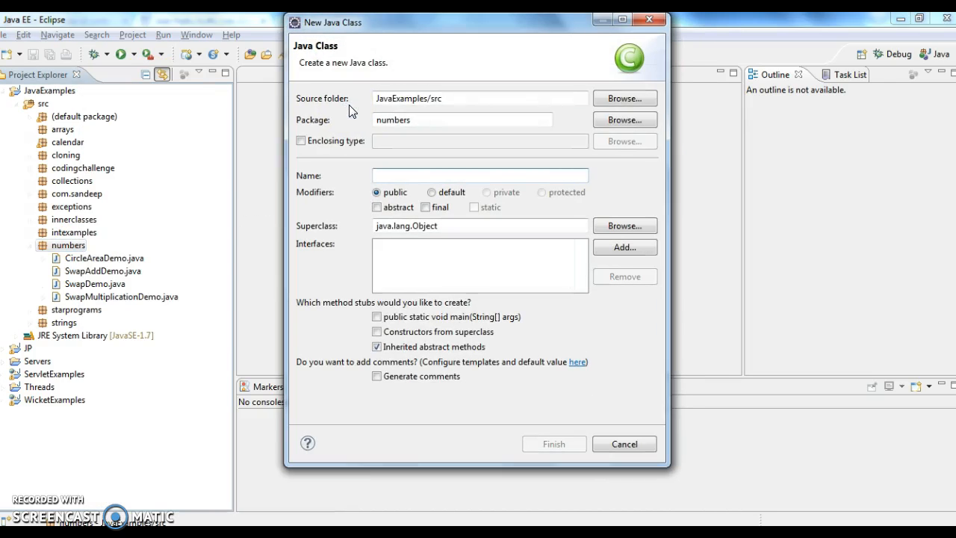
pyautogui.write('Are')
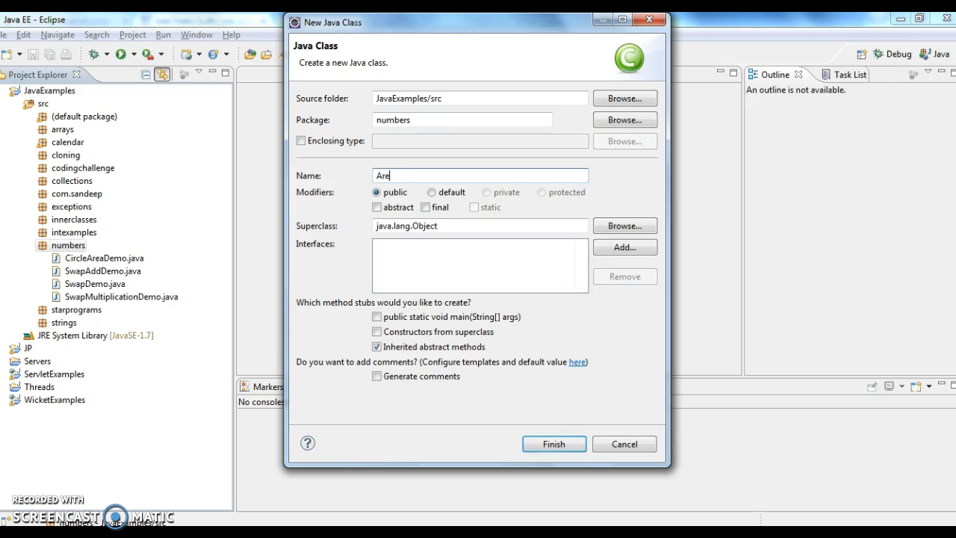
pyautogui.click(552, 444)
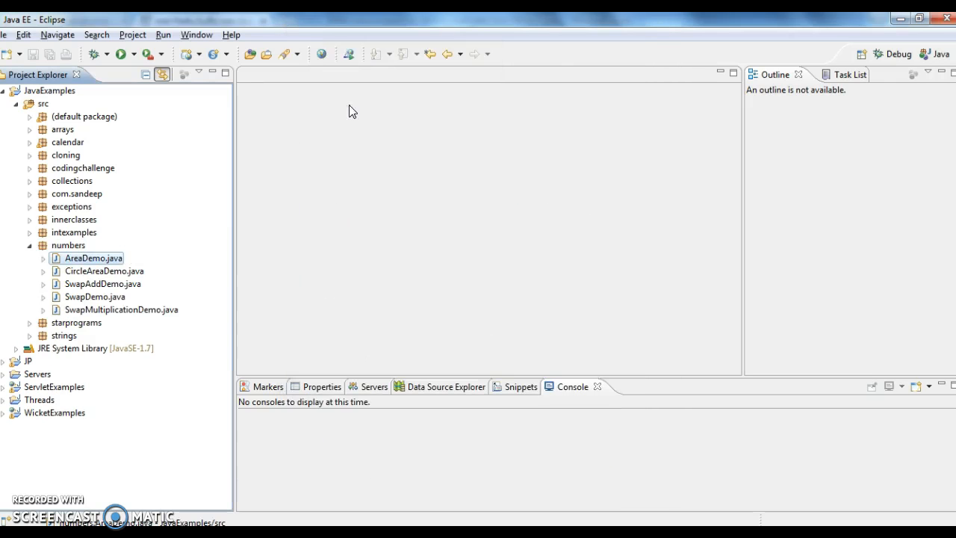
# Add a main method to AreaDemo and a '// length * breadth' comment above the class
pyautogui.doubleClick(93, 257)
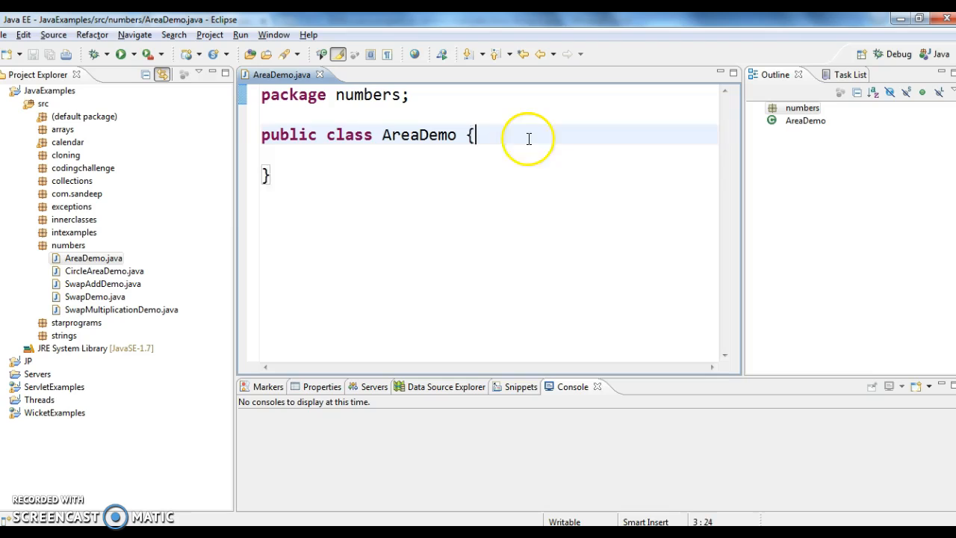
pyautogui.write('public static void main(String[] args) {')
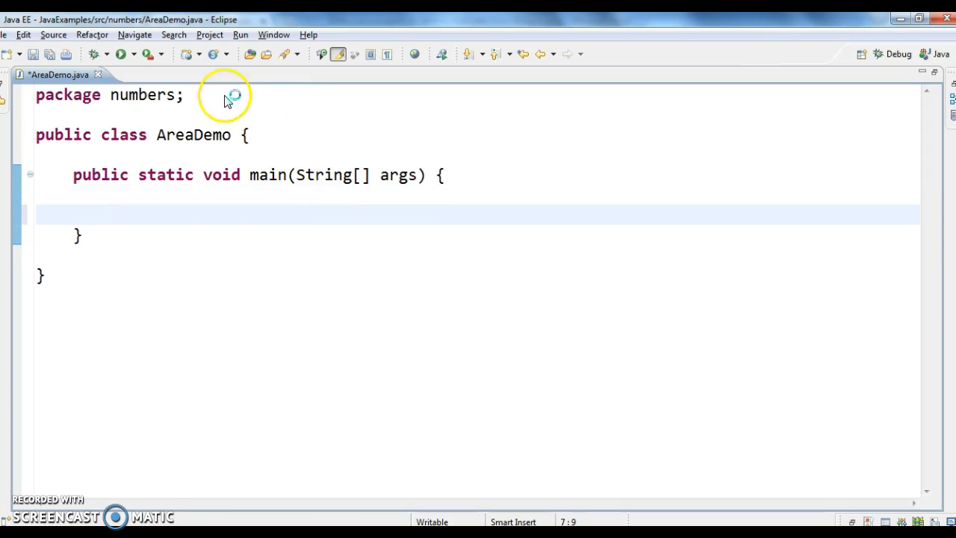
pyautogui.write('//')
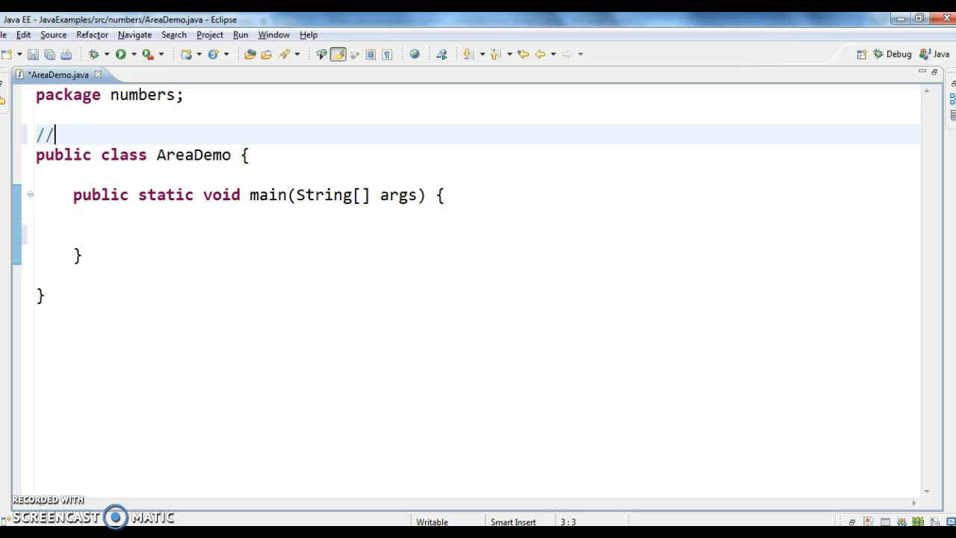
pyautogui.write('length')
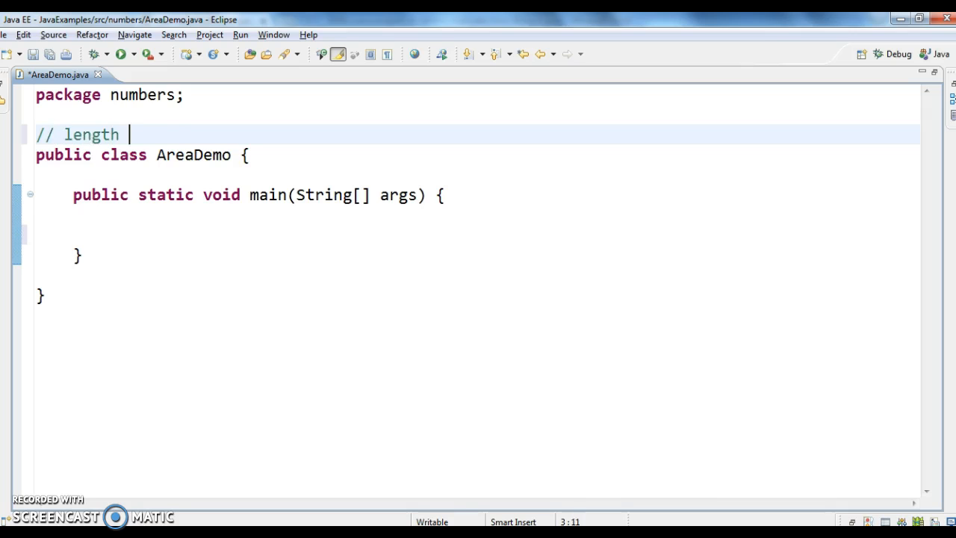
pyautogui.write('* breadth')
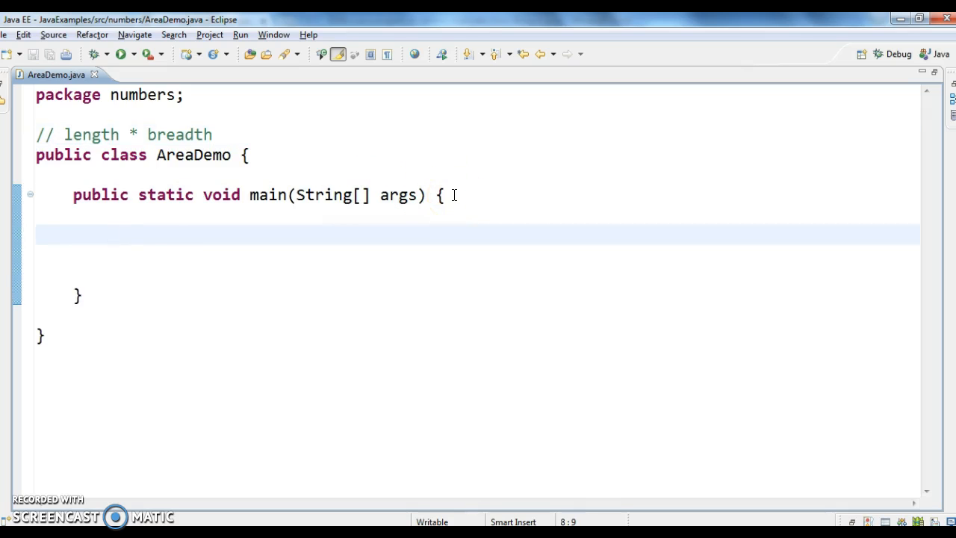
# Declare int length=20 and int breadth=30 inside main
pyautogui.write('int length=')
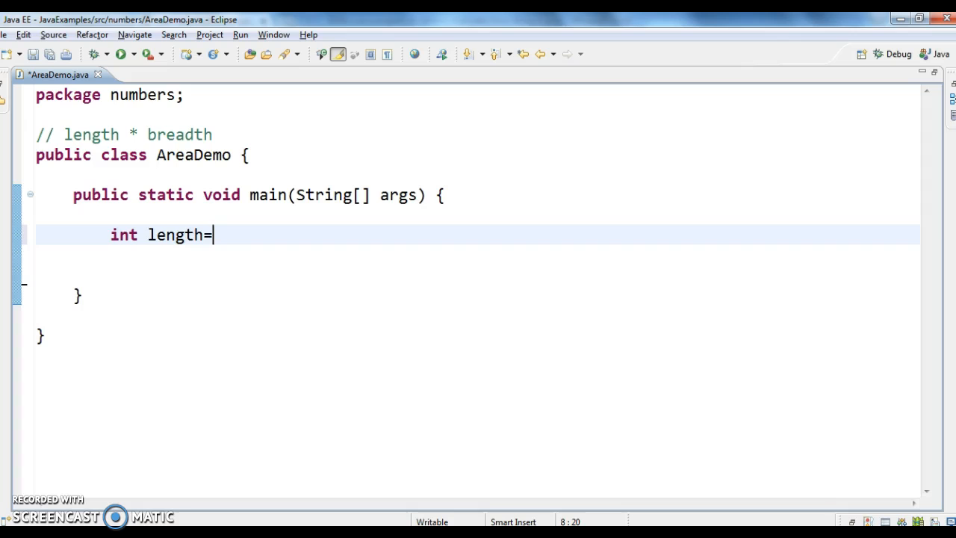
pyautogui.write('20;')
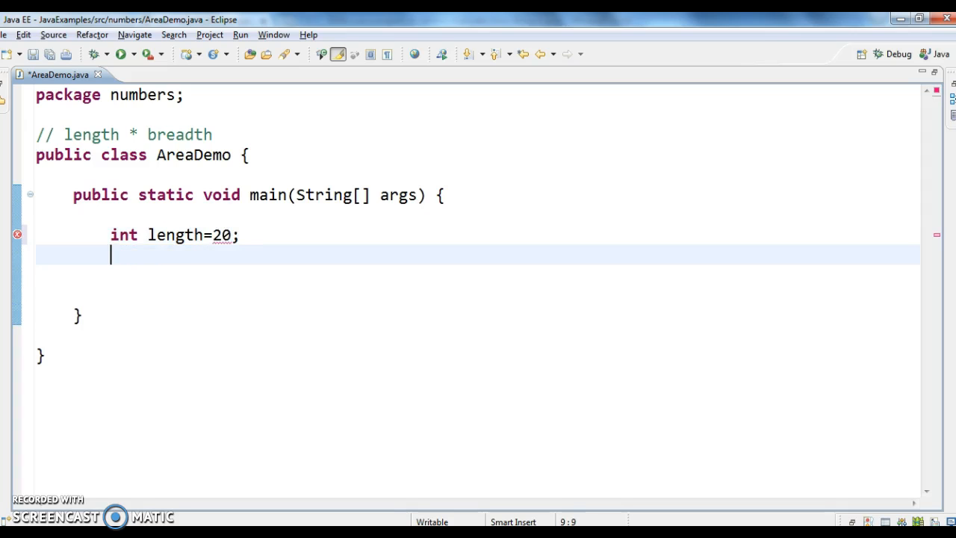
pyautogui.write('int brea')
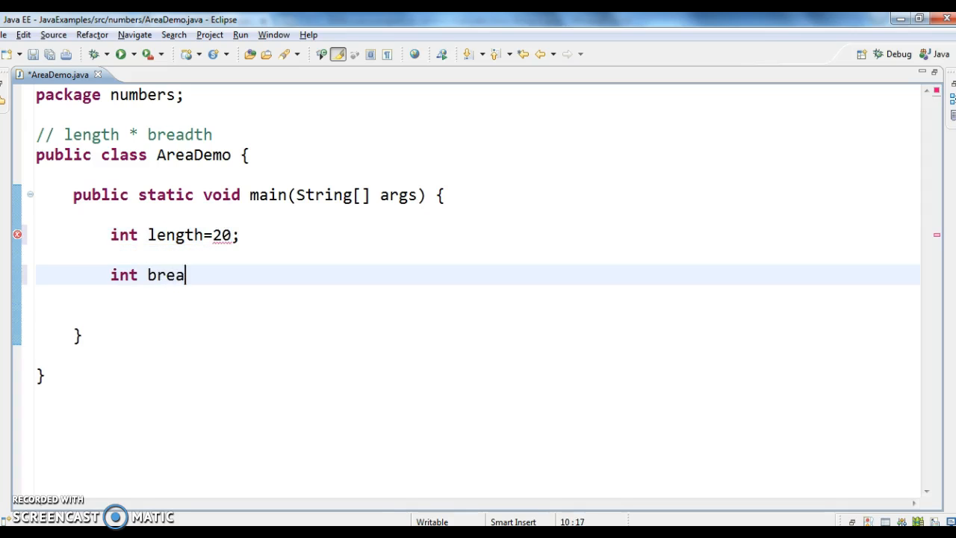
pyautogui.write('dth=30;')
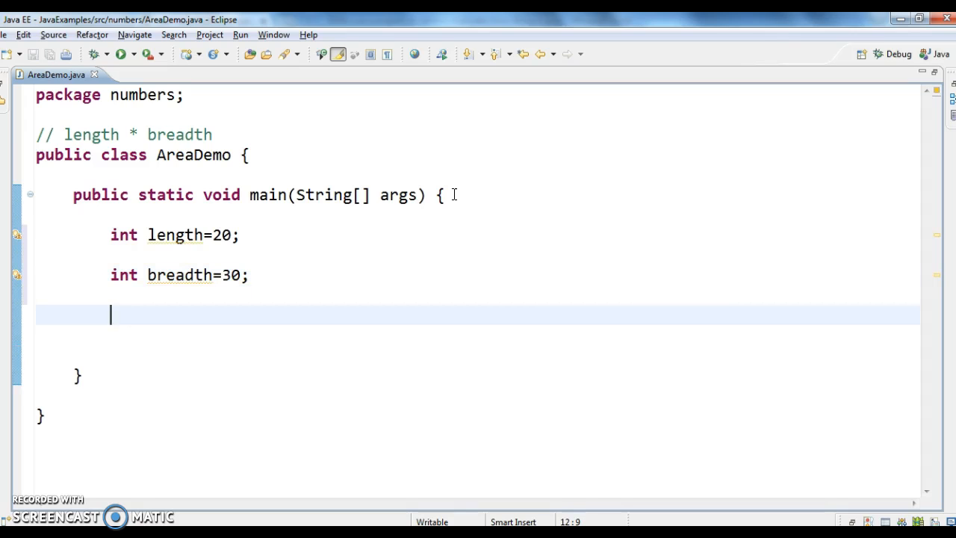
# Compute int area=length*breadth, correcting 'are' to 'area'
pyautogui.write('int')
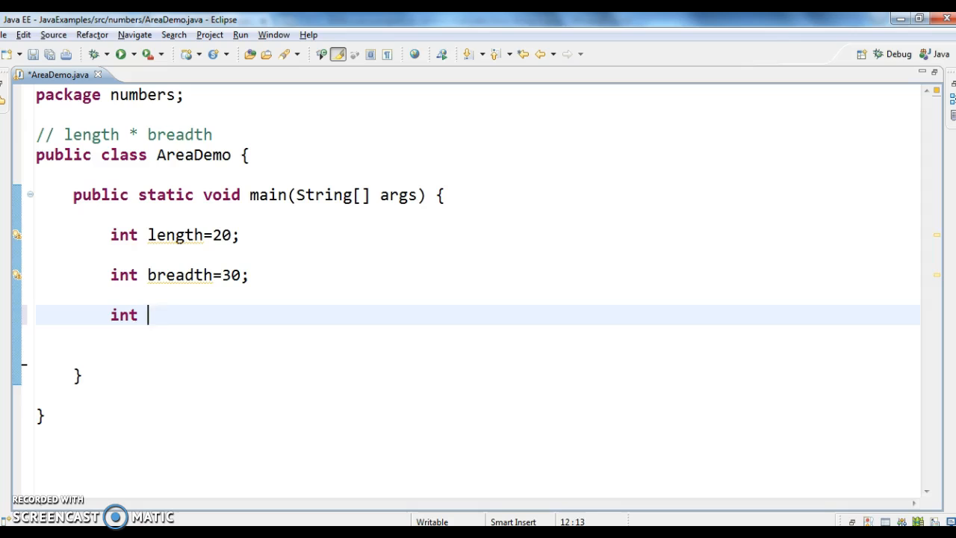
pyautogui.write('are=len')
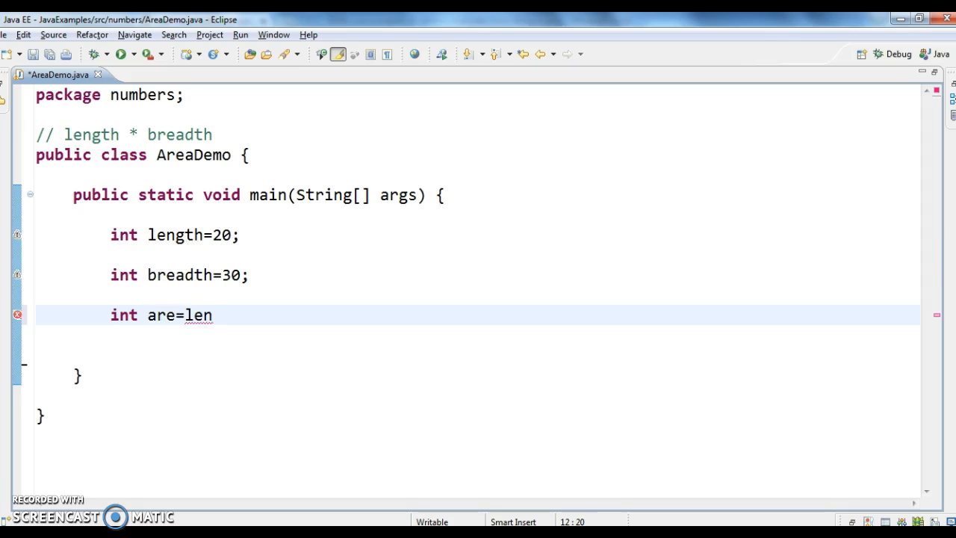
pyautogui.write('gth*bre')
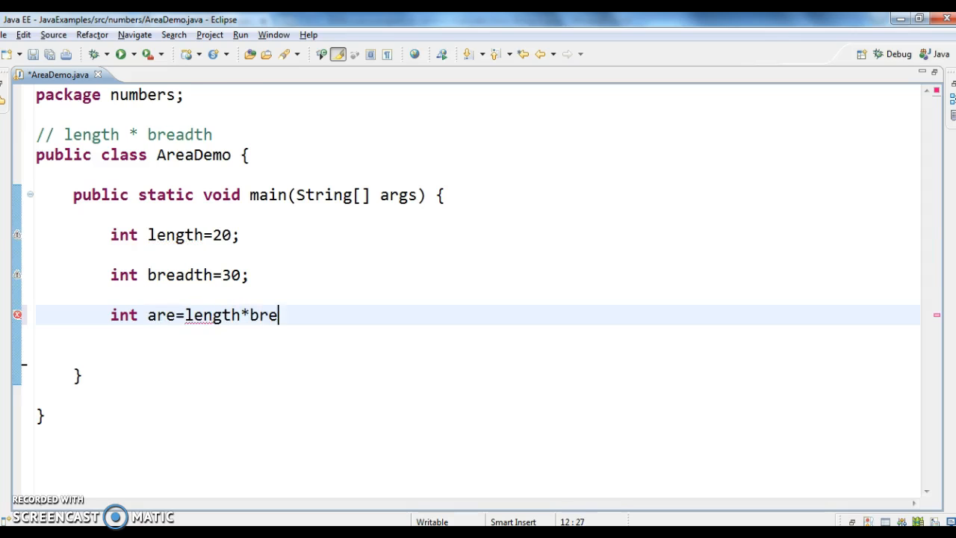
pyautogui.write('adth;')
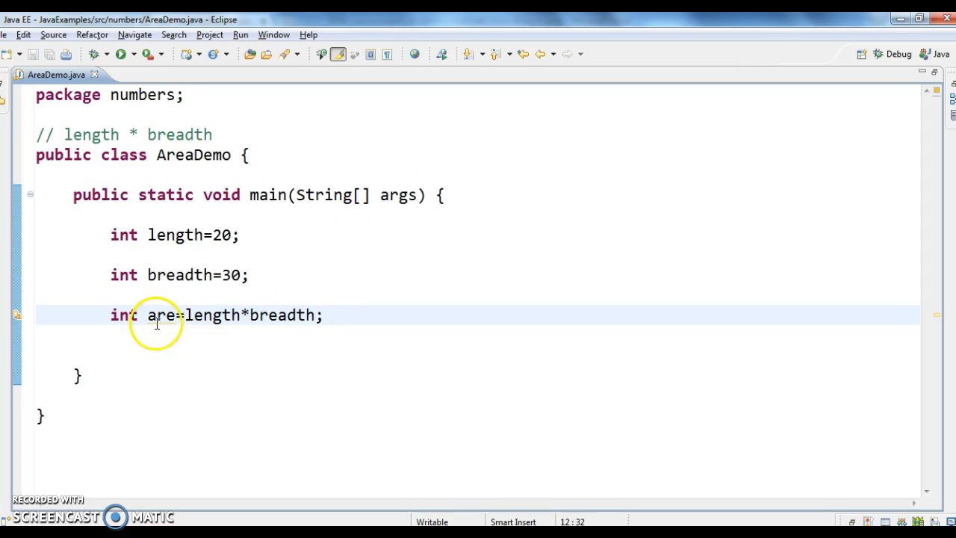
pyautogui.write('a')
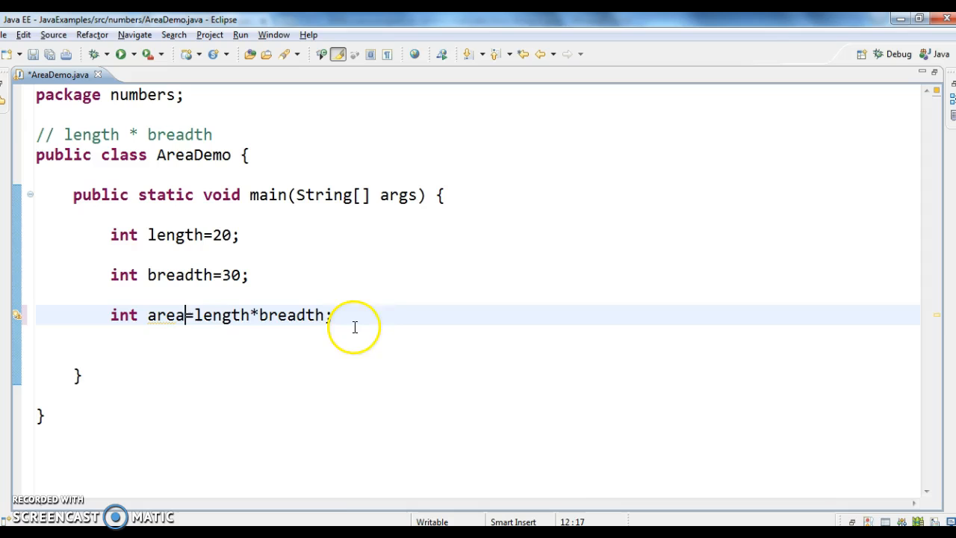
# Print the result with System.out.println("Area="+area)
pyautogui.write('sysout')
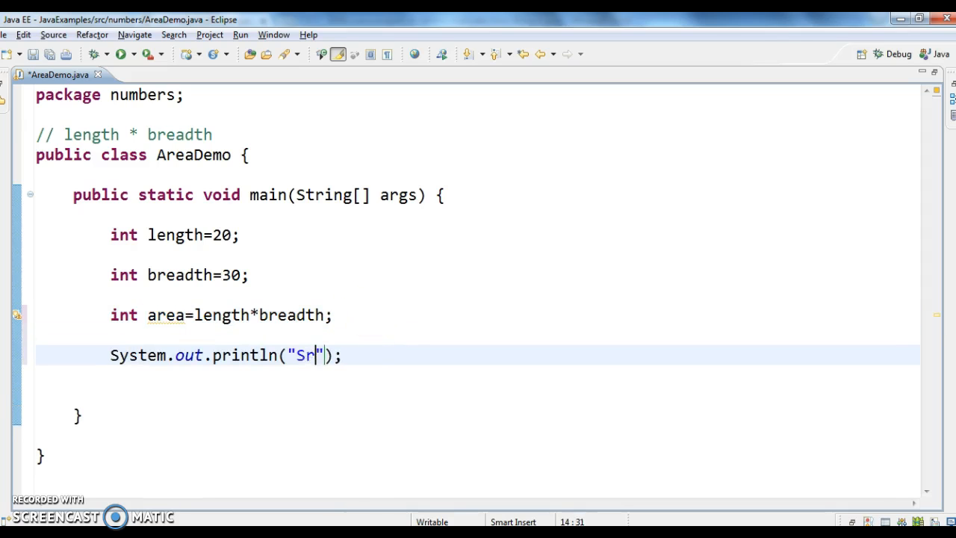
pyautogui.write('Area')
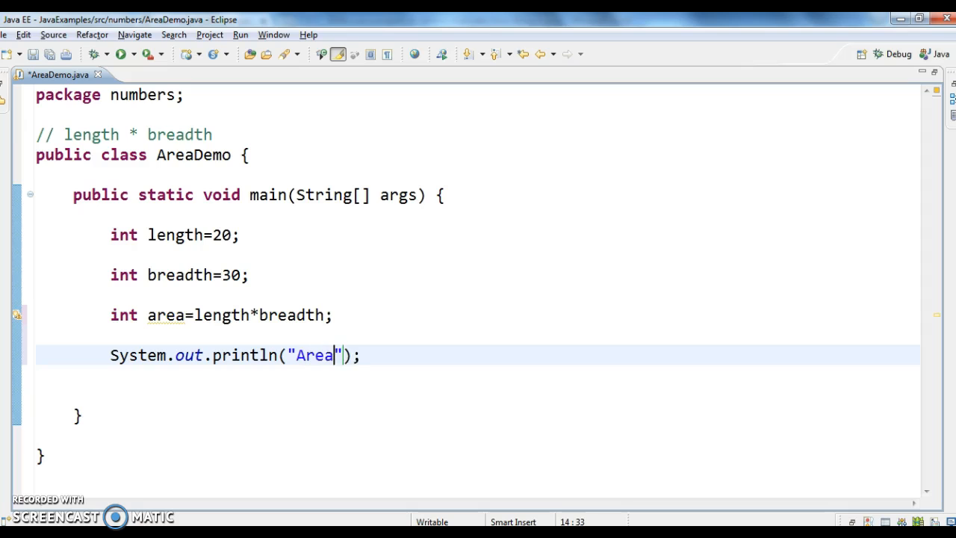
pyautogui.write('="+a')
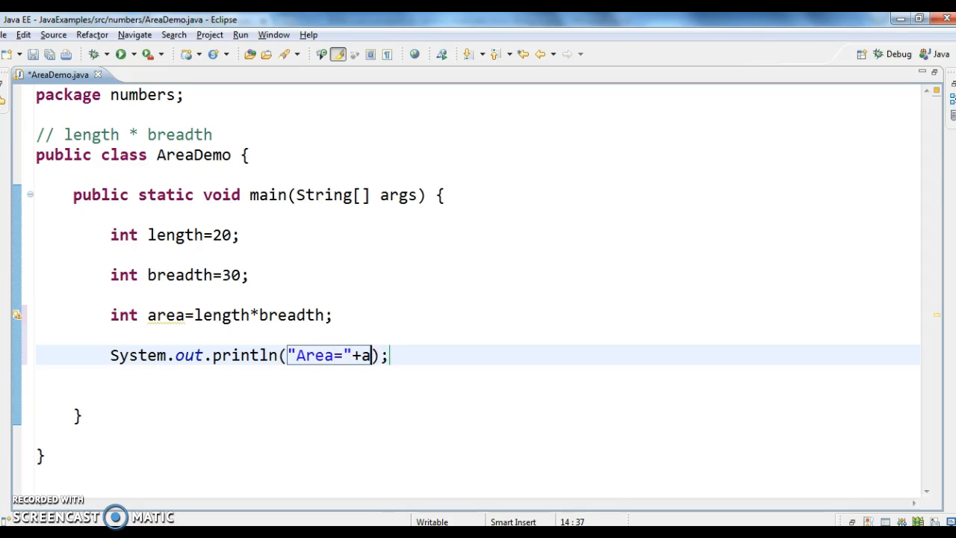
pyautogui.write('rea')
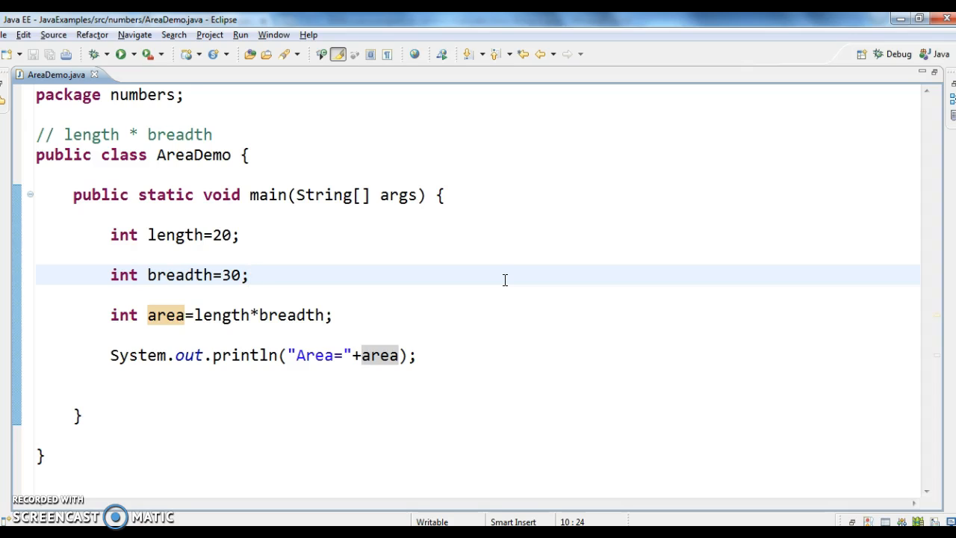
# Save AreaDemo.java and place the cursor at the end of the breadth line
pyautogui.click(251, 275)
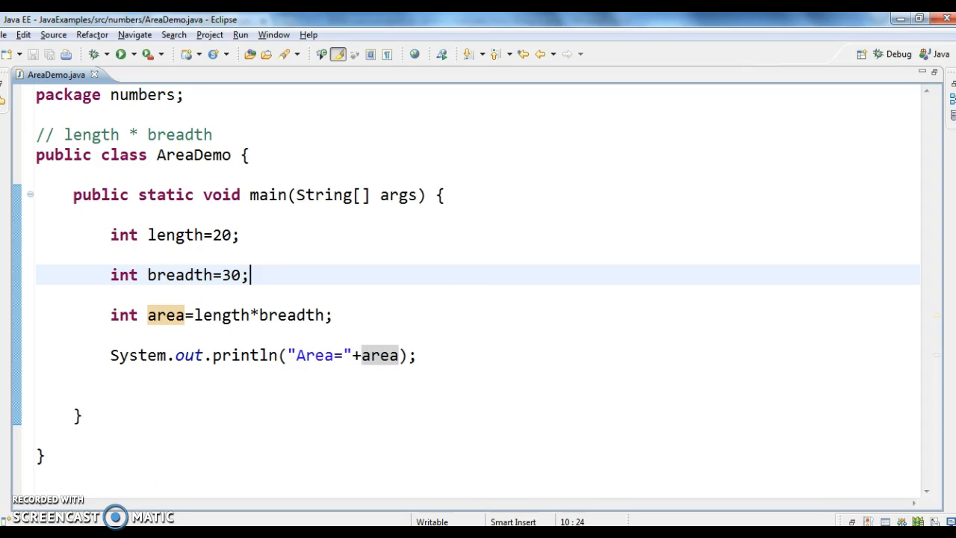